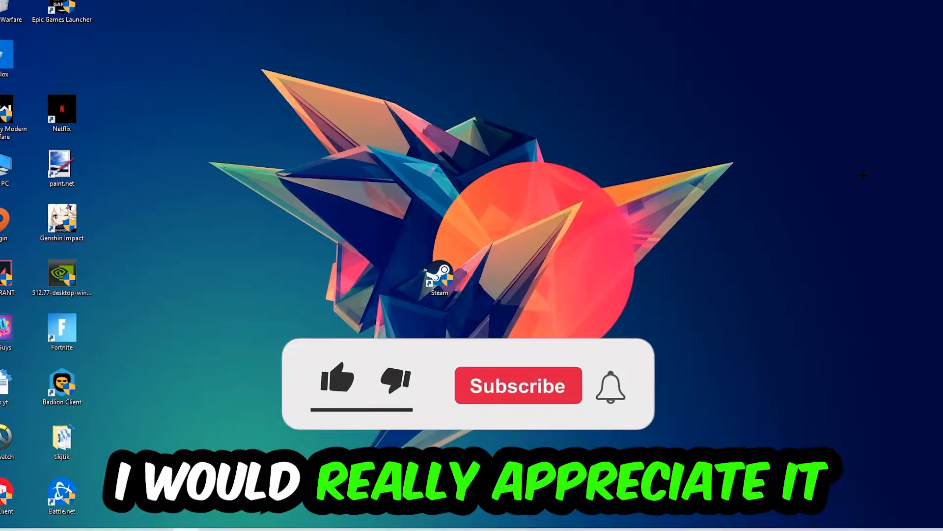
Open the Run box with Win+R to launch cmd.
click(335, 384)
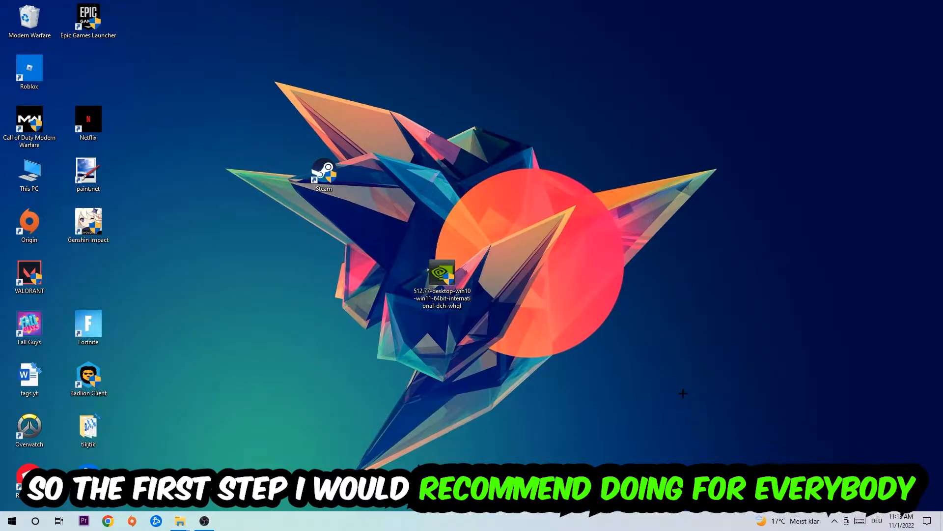
key(win+r)
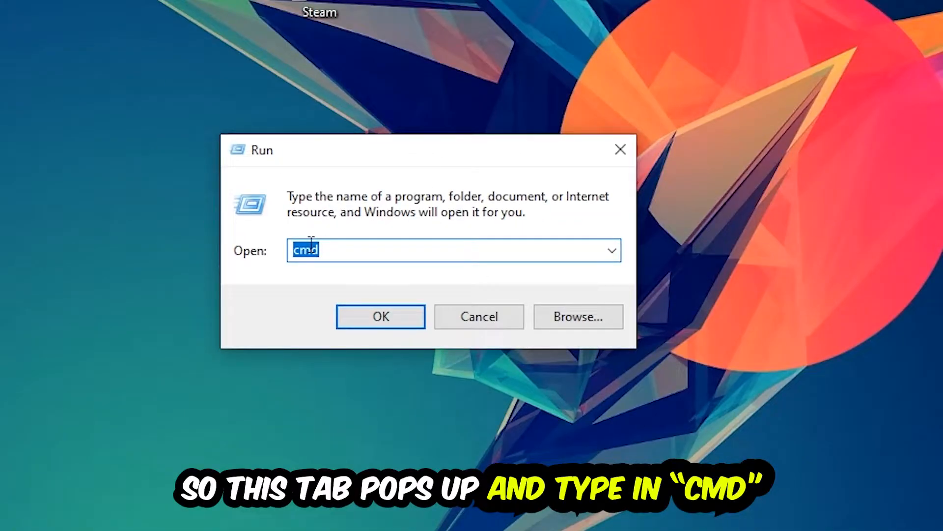
mouse_move(389, 251)
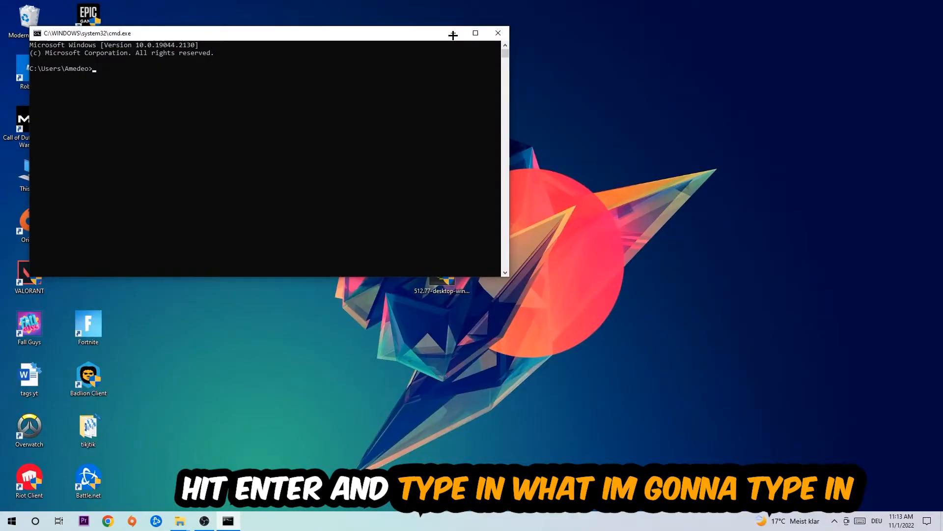
Maximize Command Prompt and run ipconfig /flushdns to clear the DNS cache.
click(475, 33)
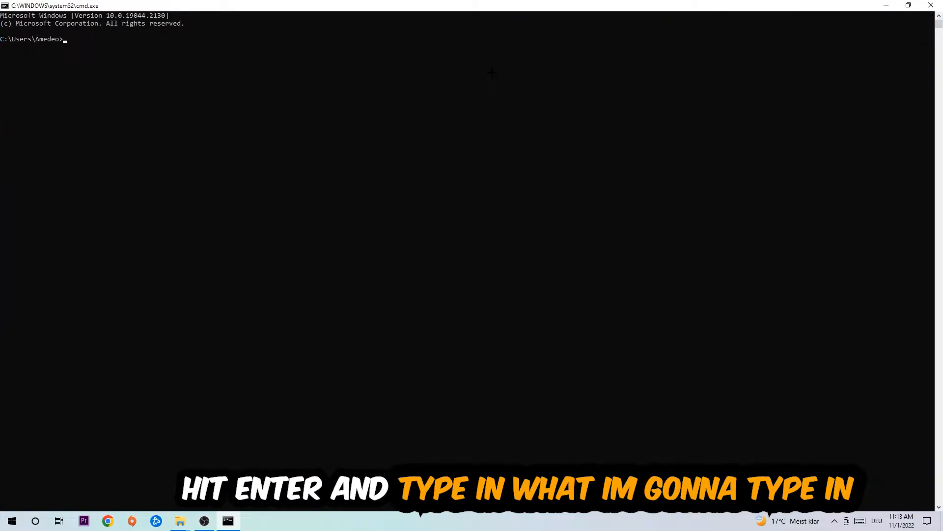
text(ip)
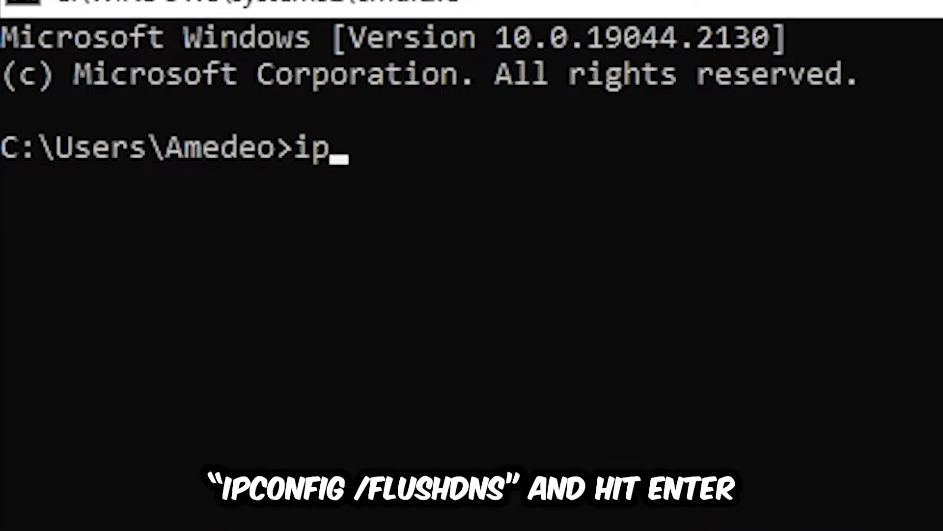
text(config /fl)
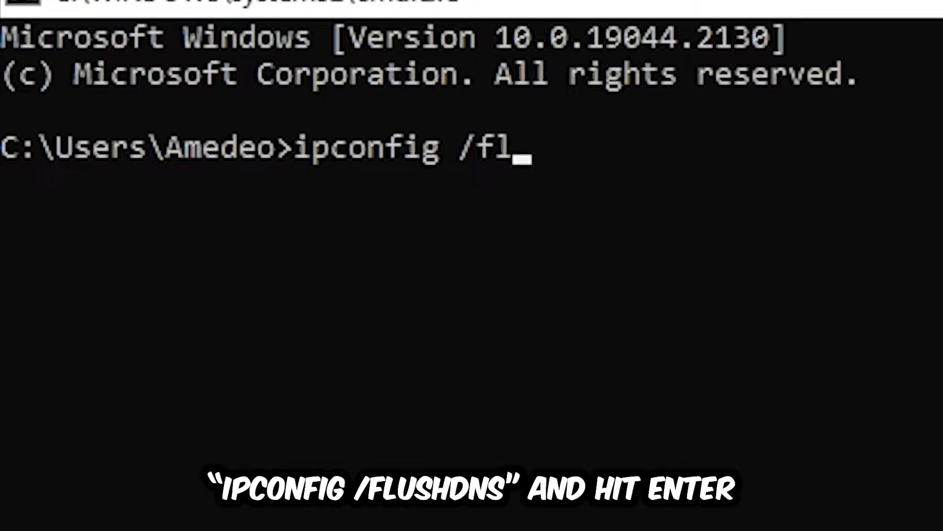
key(Enter)
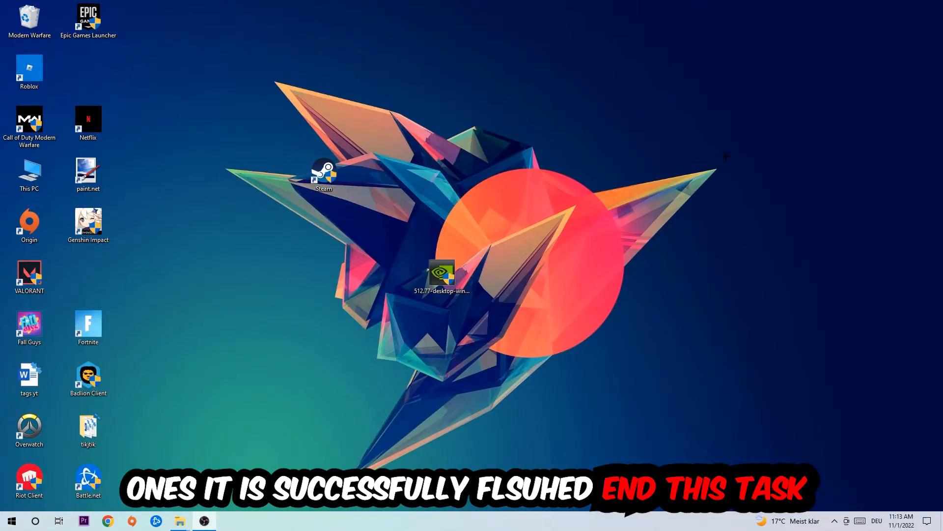
Go from Settings through Network & Internet to the Network and Sharing Center.
click(11, 521)
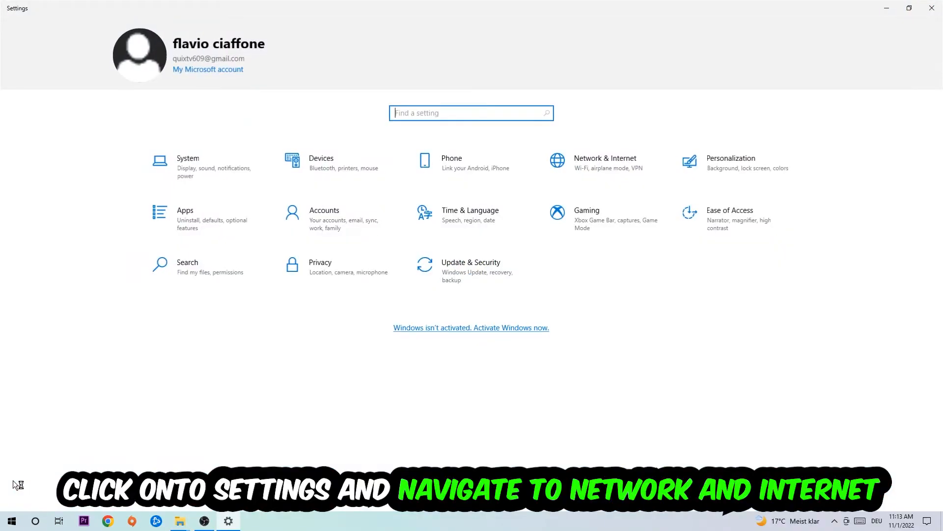
click(605, 159)
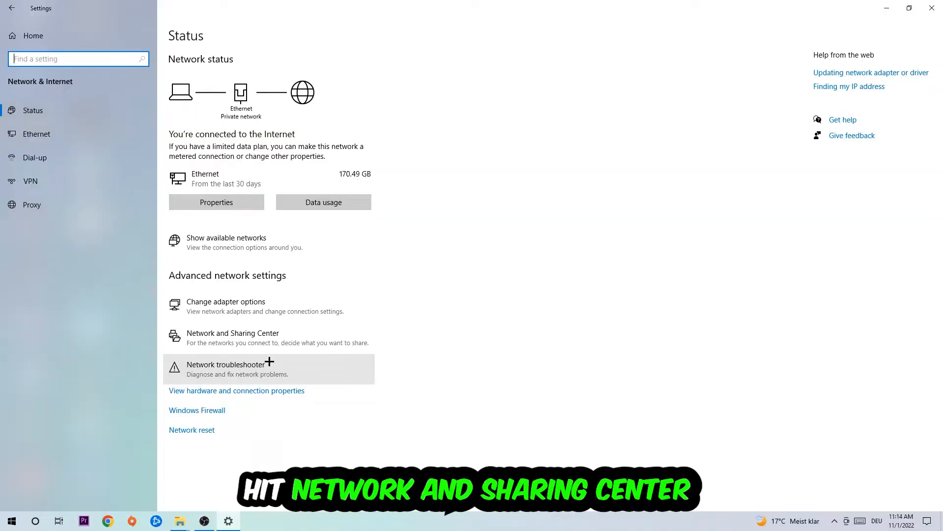
click(233, 333)
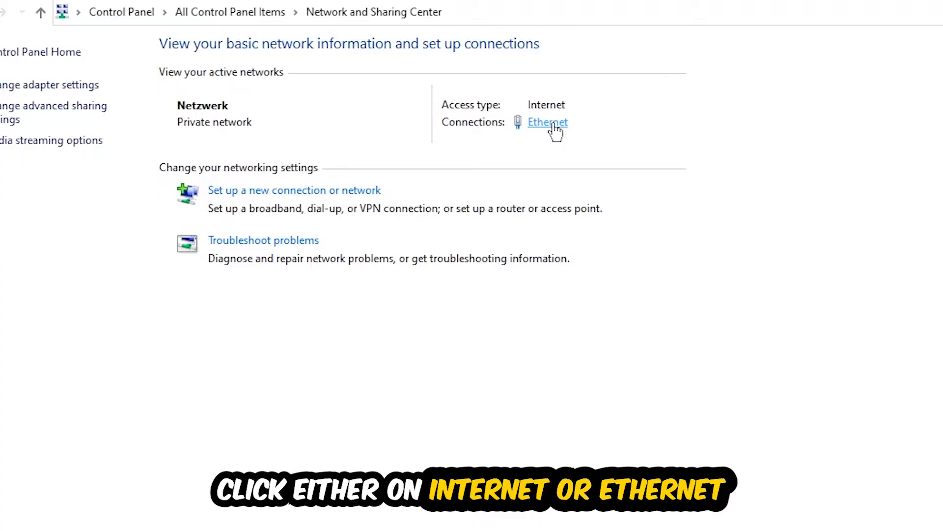
Open the Ethernet connection's status and its Properties dialog.
click(547, 122)
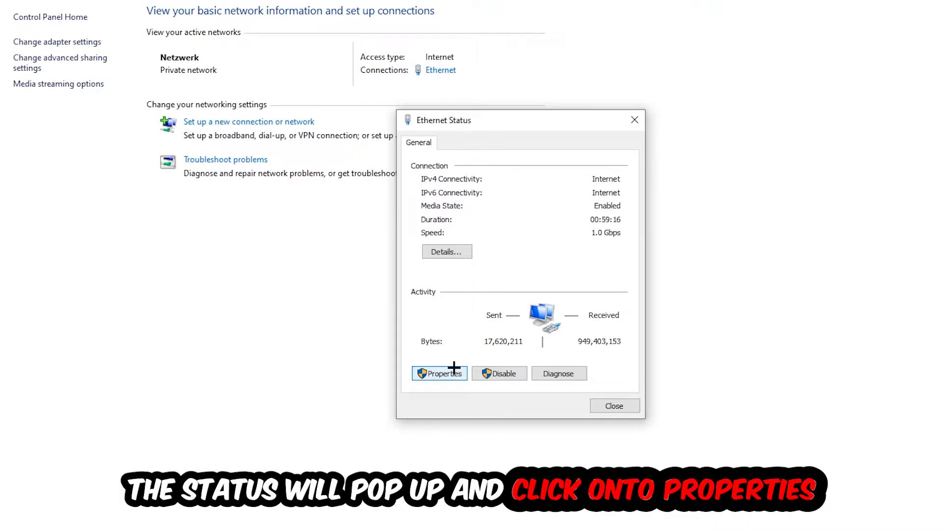
click(440, 373)
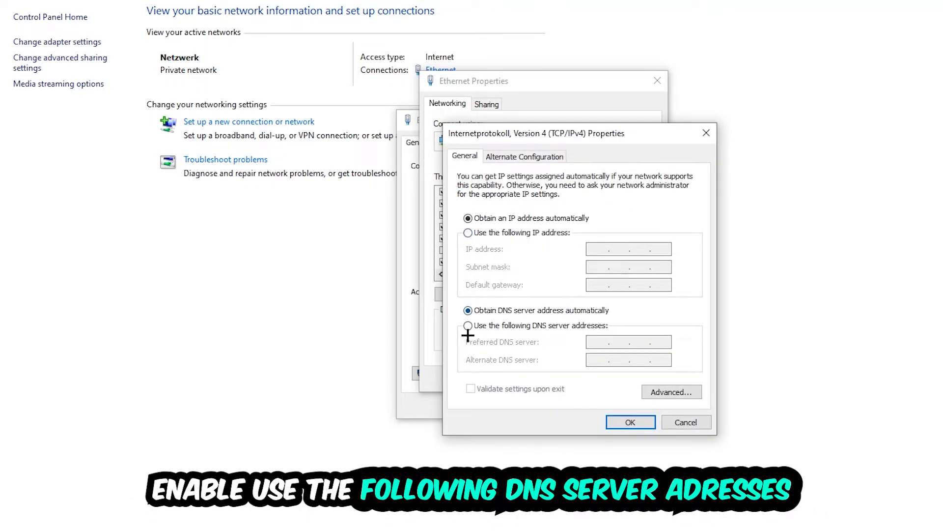
Select 'Use the following DNS server addresses' in the IPv4 Properties dialog.
click(467, 325)
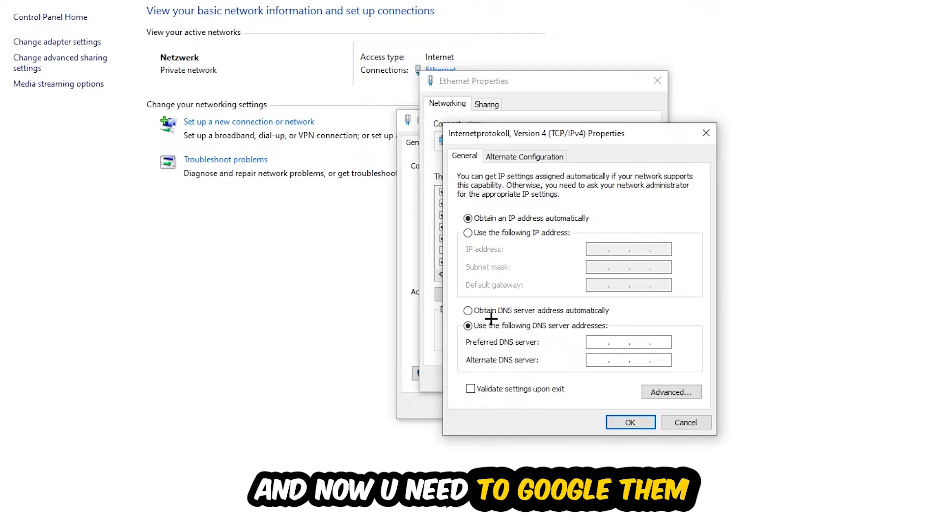
click(609, 341)
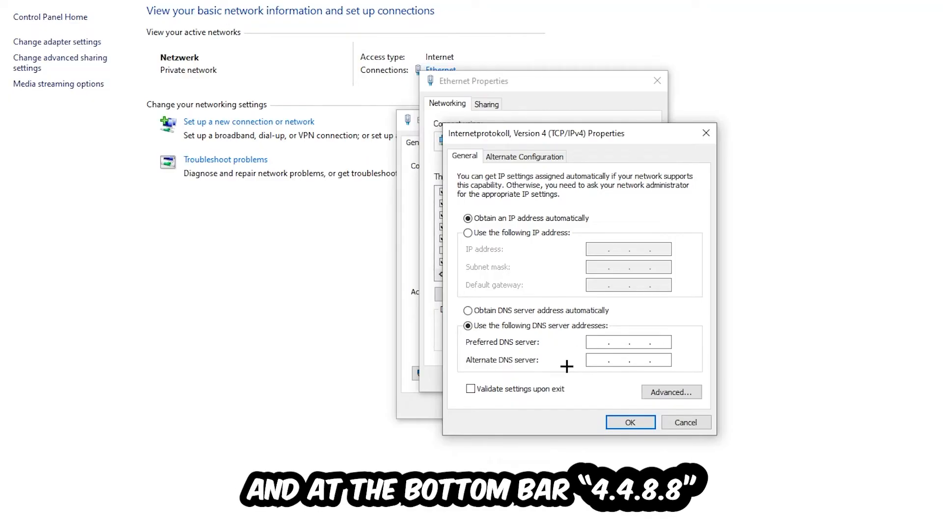
mouse_move(590, 365)
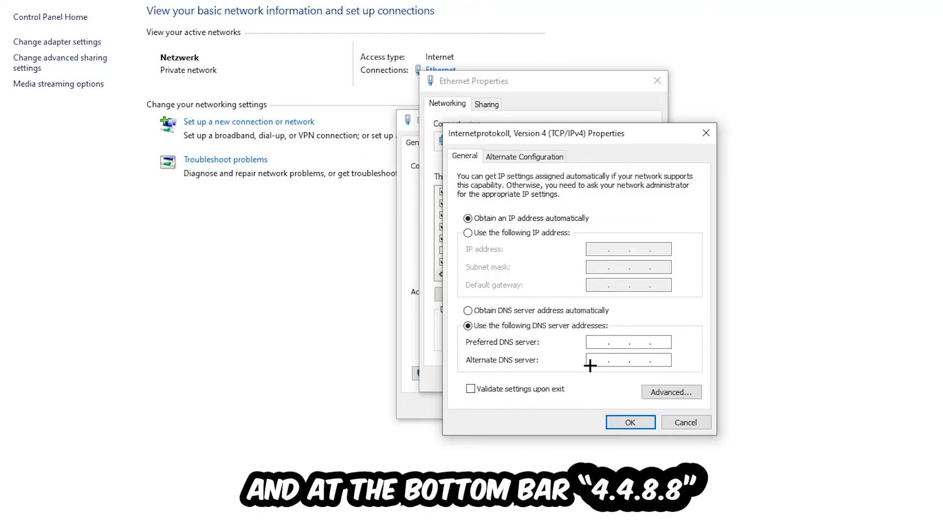